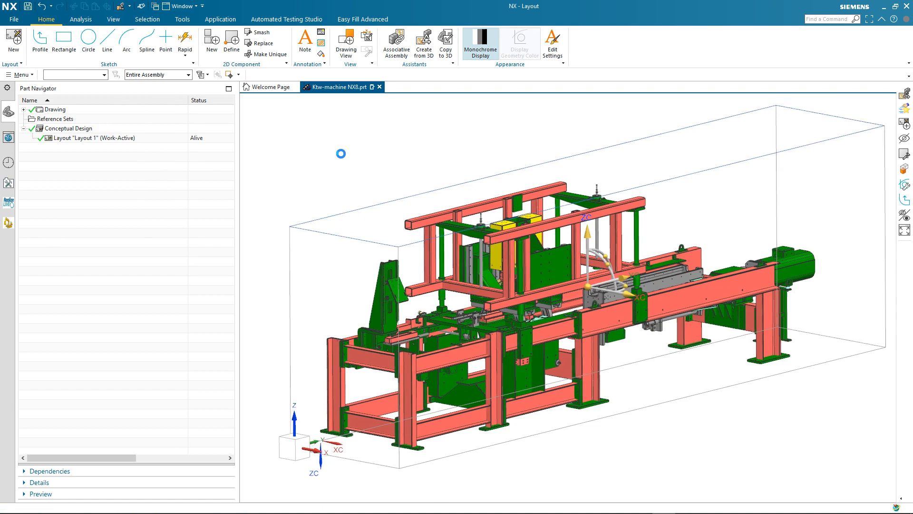
Project all 980 selected assembly bodies into a 2D layout component via Create from 3D
left_click(424, 43)
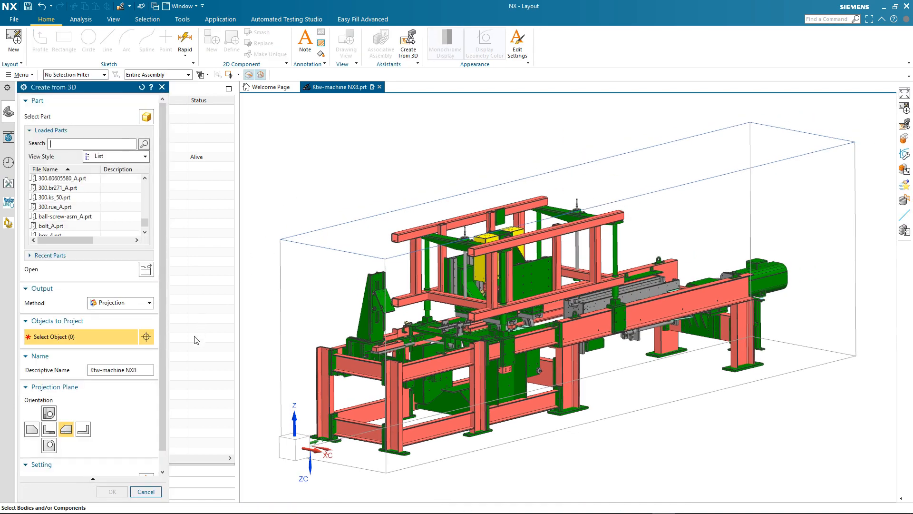
mouse_move(190, 350)
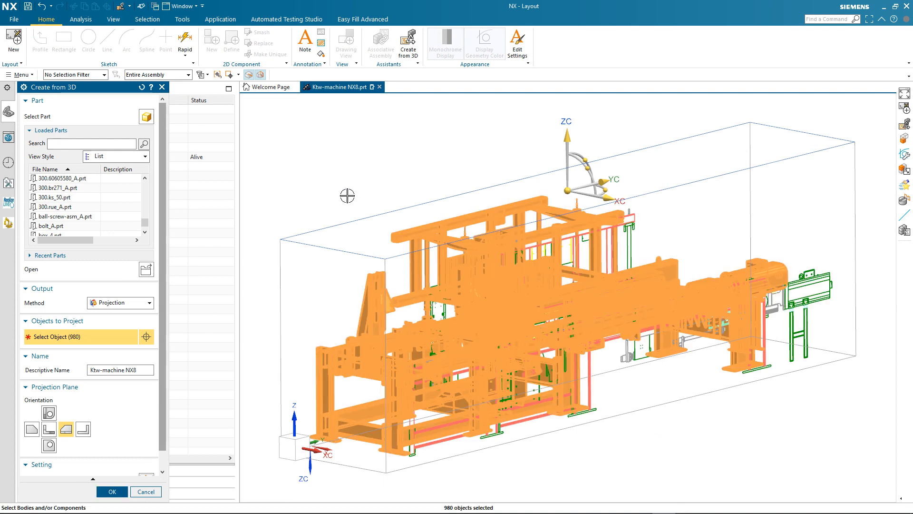
left_click(112, 491)
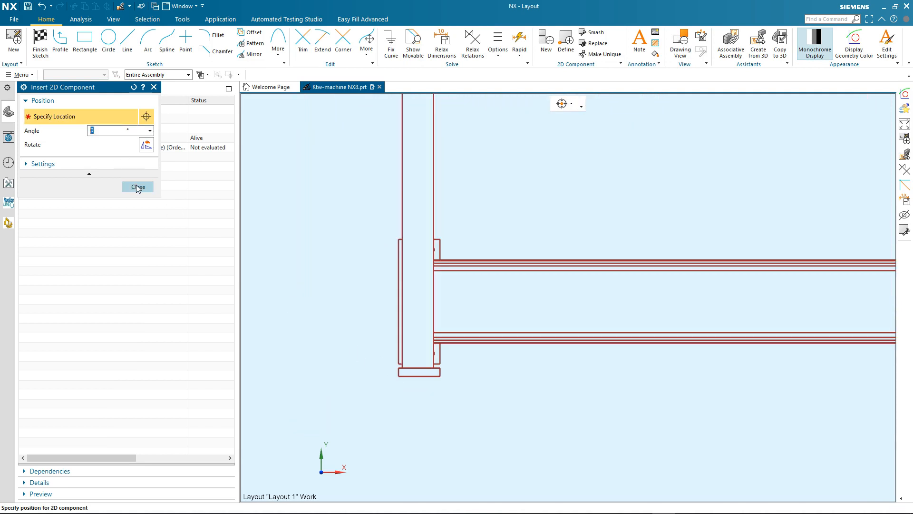
Finish placing the projected 2D front view and zoom in on the pedestal
left_click(138, 187)
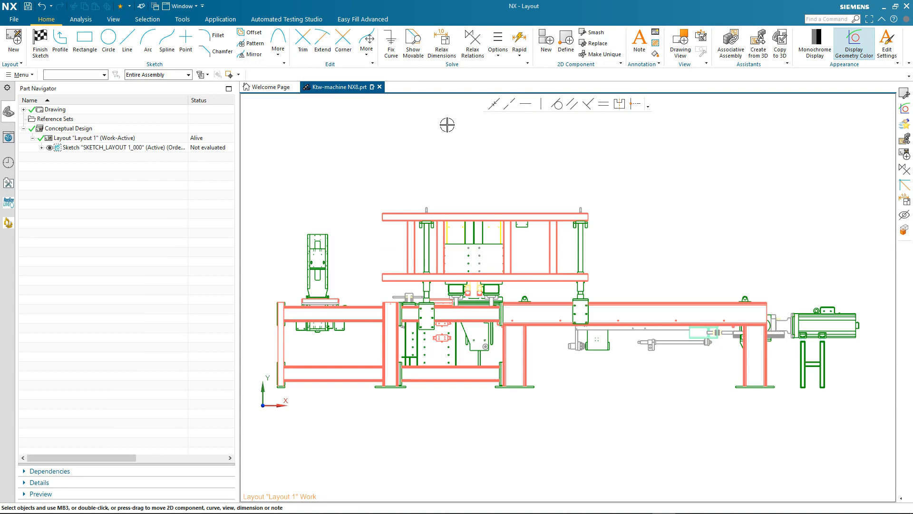
left_click(586, 32)
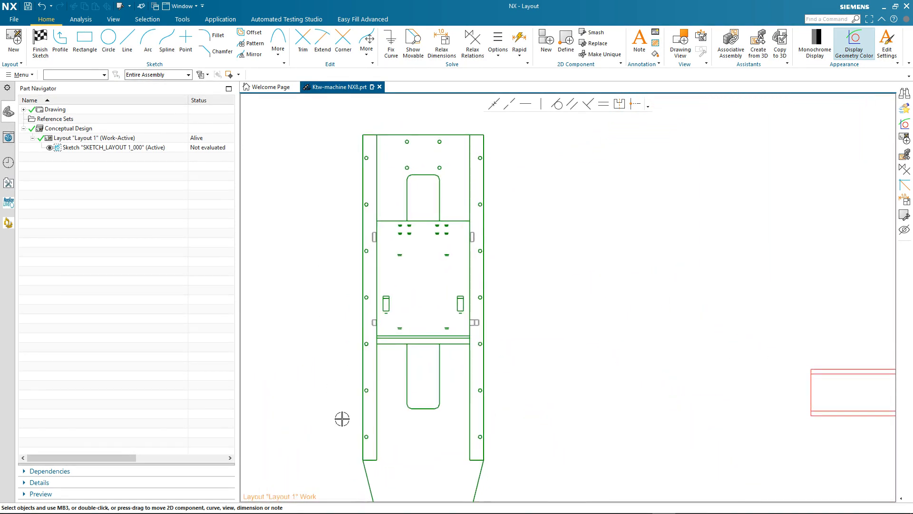
mouse_move(421, 177)
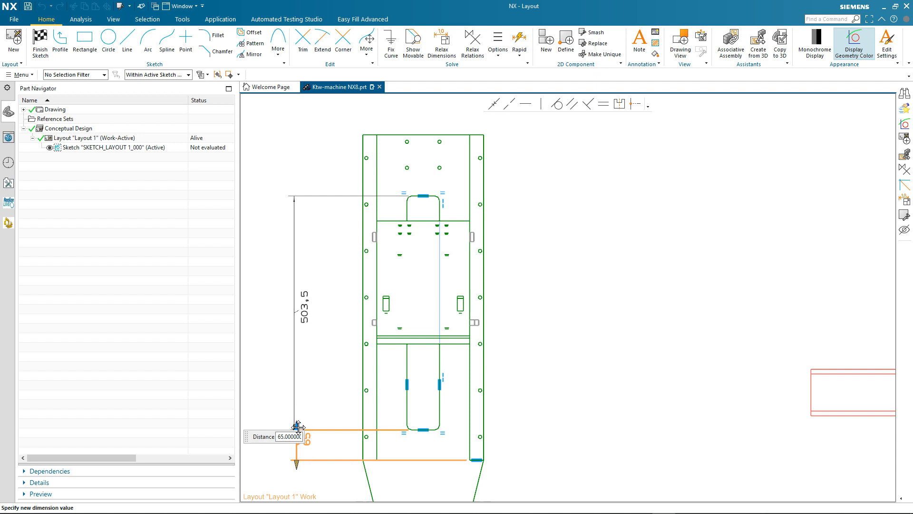
Rapid-dimension the pedestal cutout edges, entering 75 for the new distance
type("75.00000")
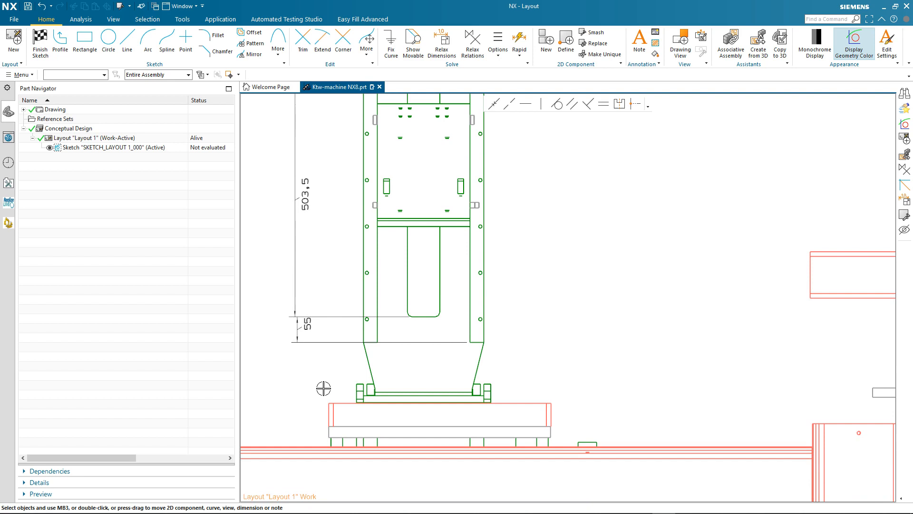
mouse_move(321, 400)
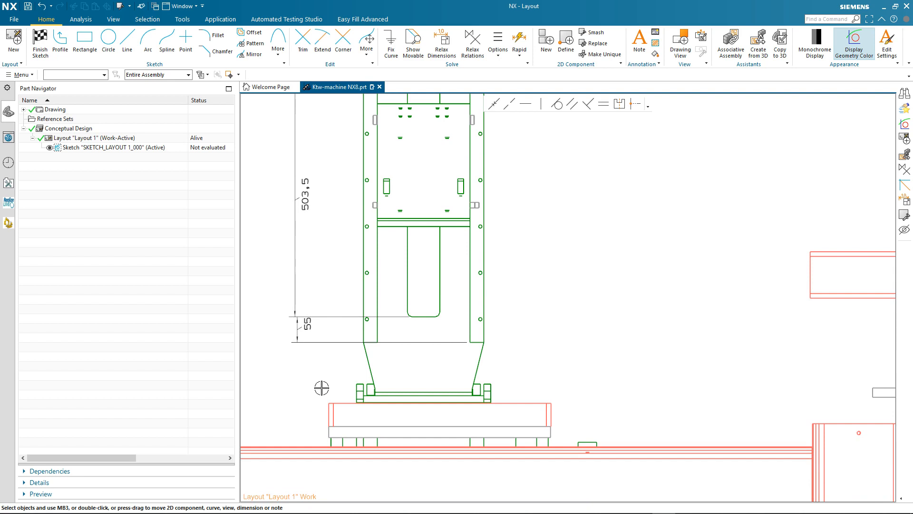
mouse_move(503, 436)
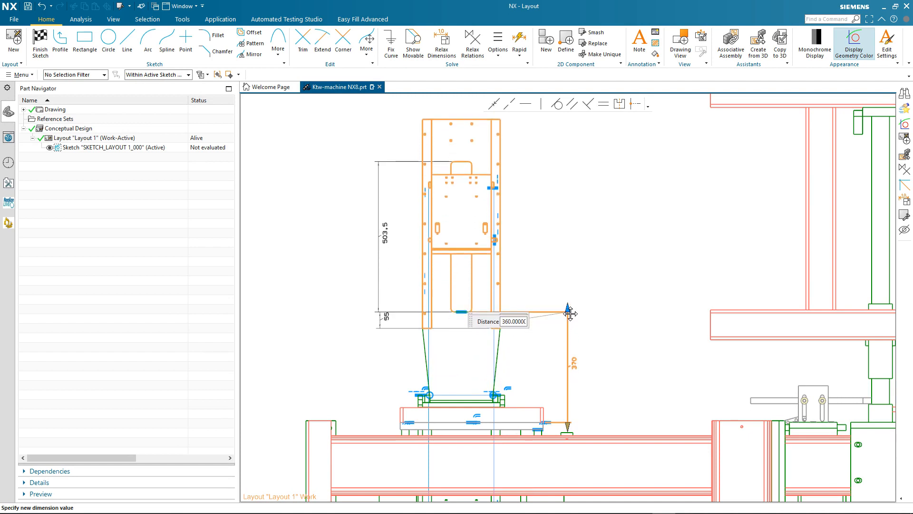
Place a distance dimension for the pedestal's height above the machine bed
left_click_drag(568, 313, 568, 358)
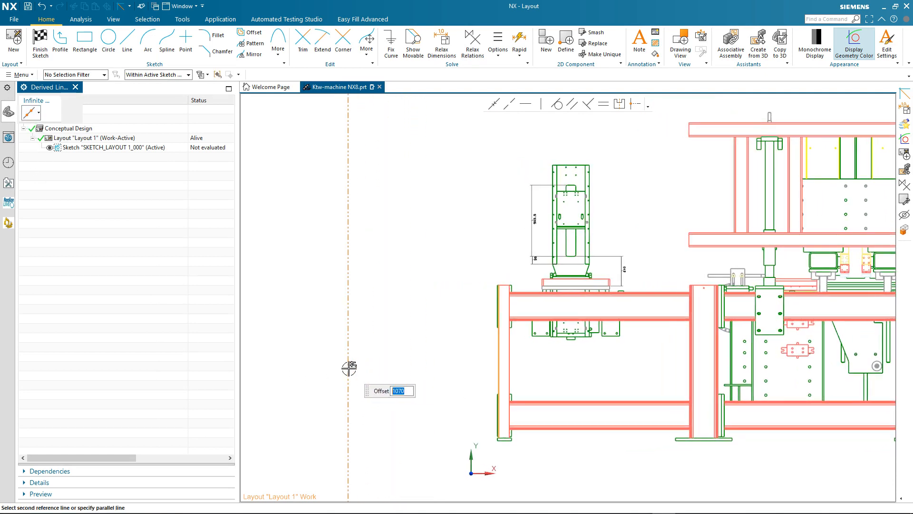
Add a derived reference line offset 1000 from the machine bed's end edge
type("1000")
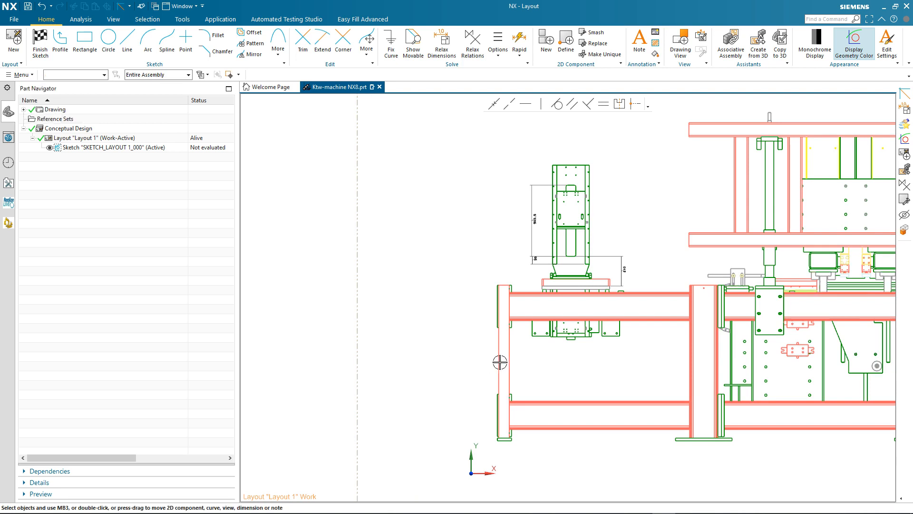
Dimension the bed end 840 from the derived reference line, shortening the bed
left_click(499, 362)
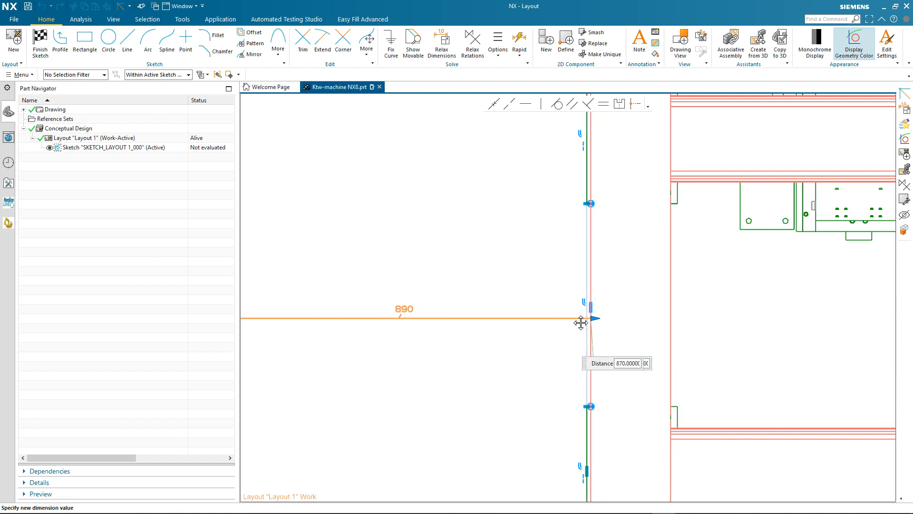
type("840")
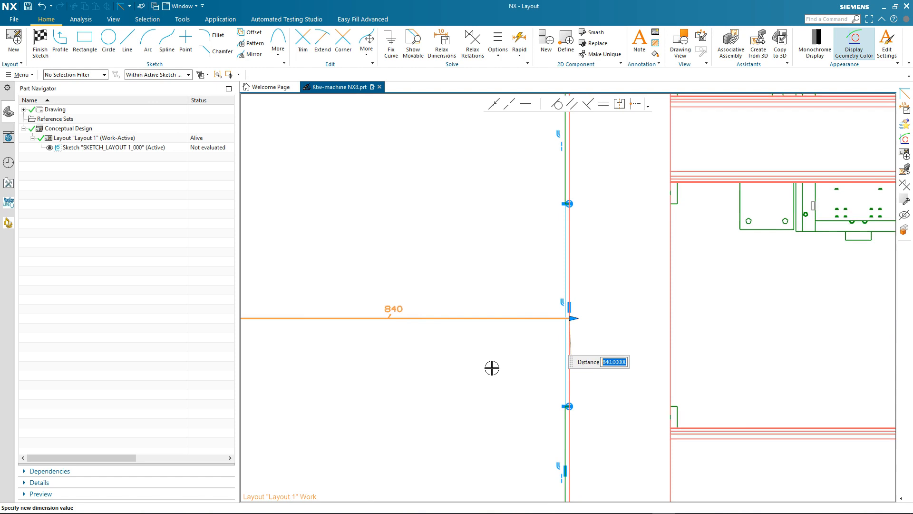